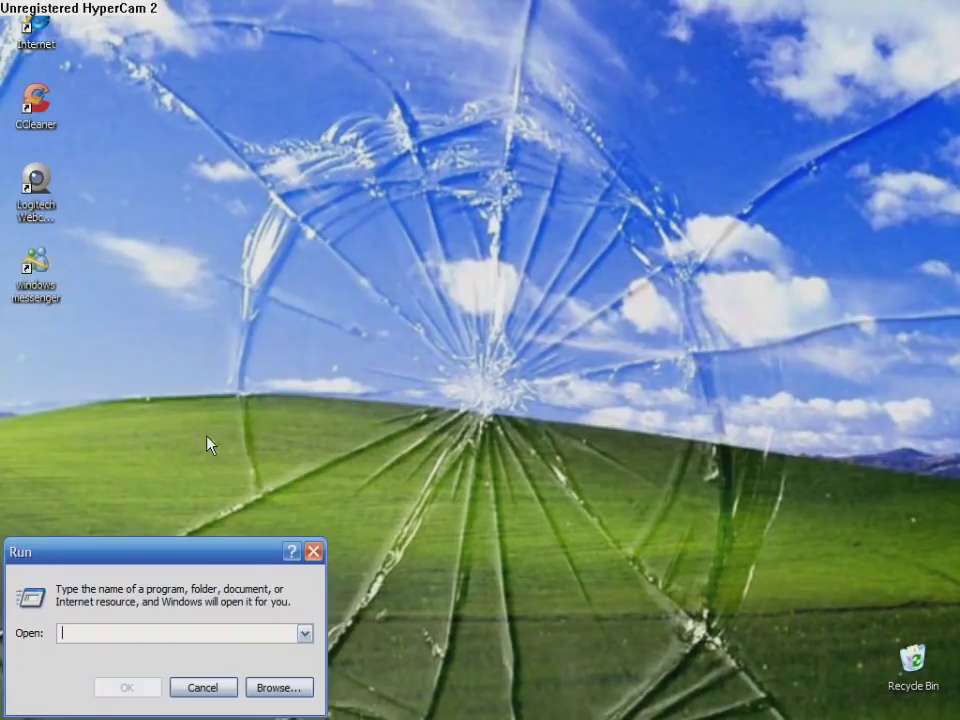
Launch Notepad by entering 'notepad' in the Windows XP Run dialog.
text(notepad)
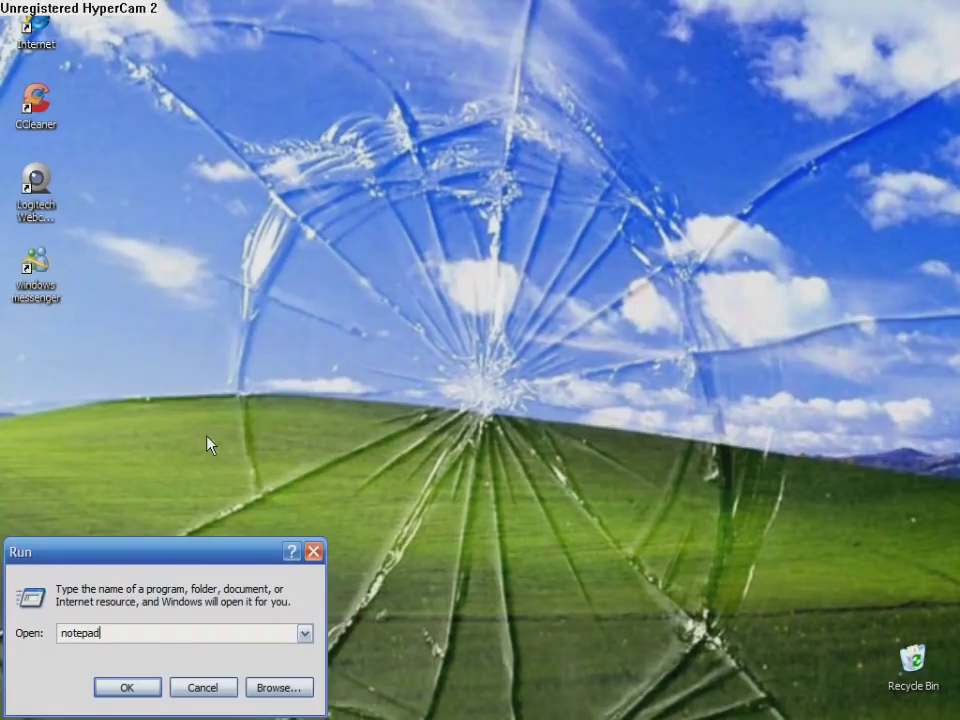
click(127, 687)
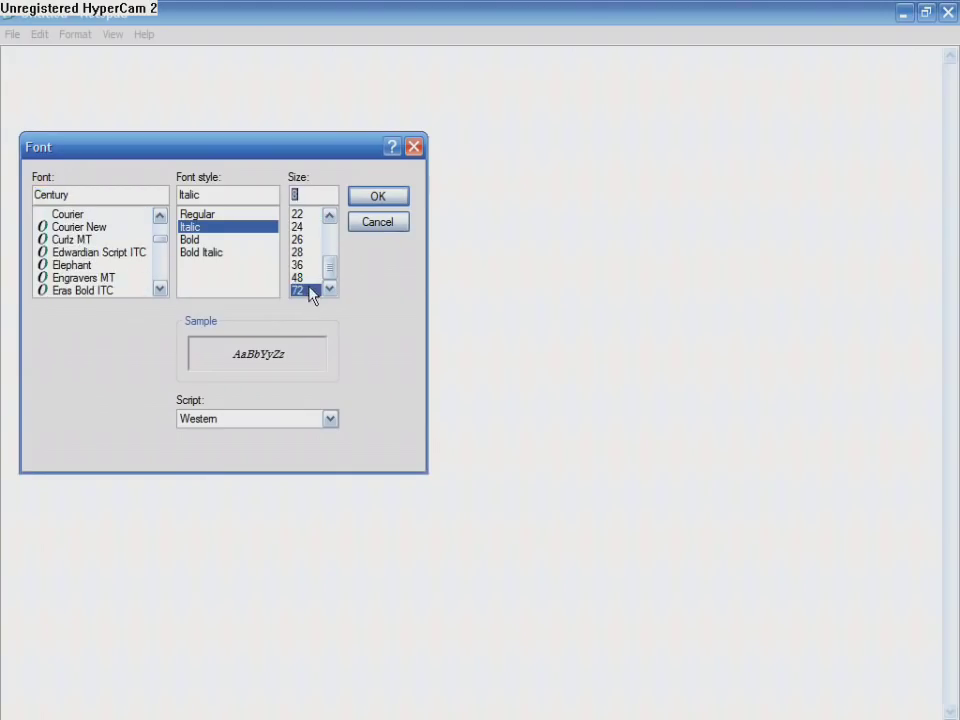
Apply the Century italic 72 font and type the caption 'this is deanoz 679..'.
click(378, 195)
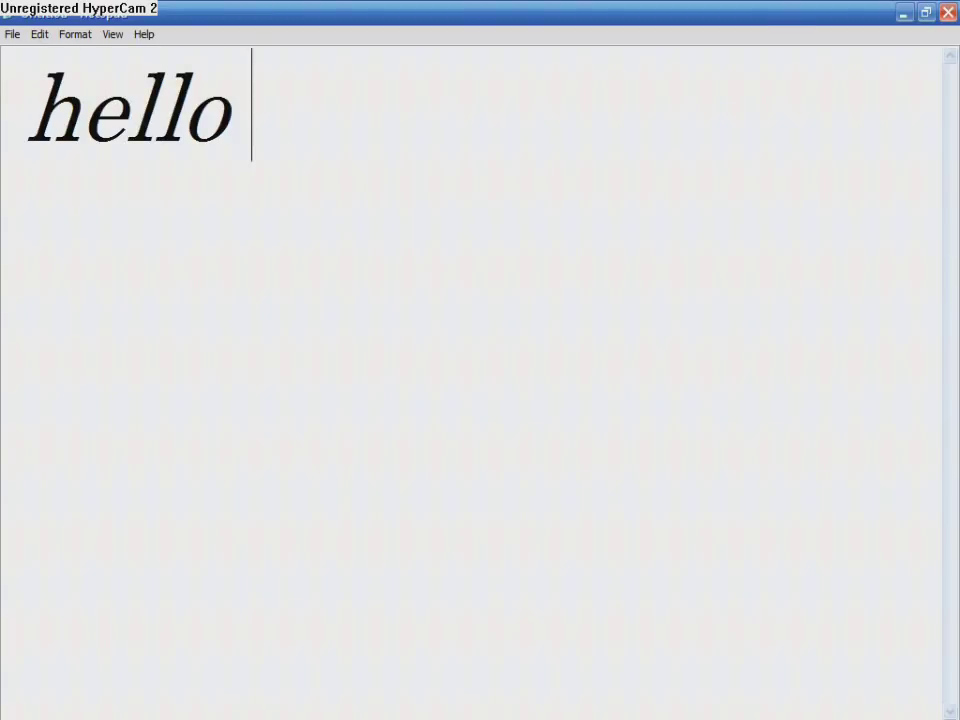
text(this is s)
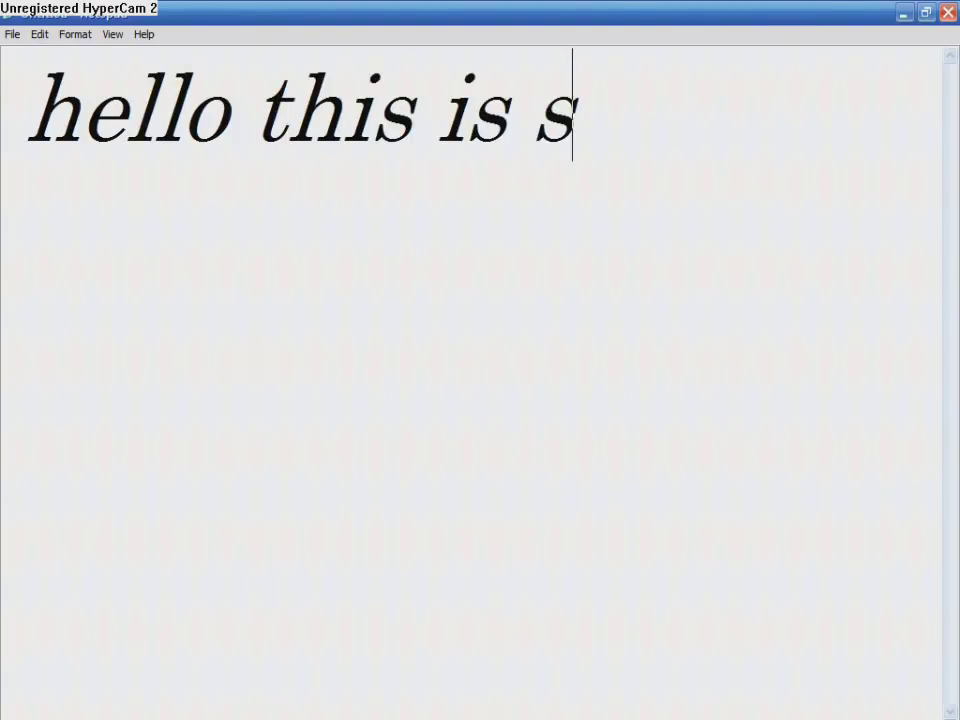
text(deanoz 679)
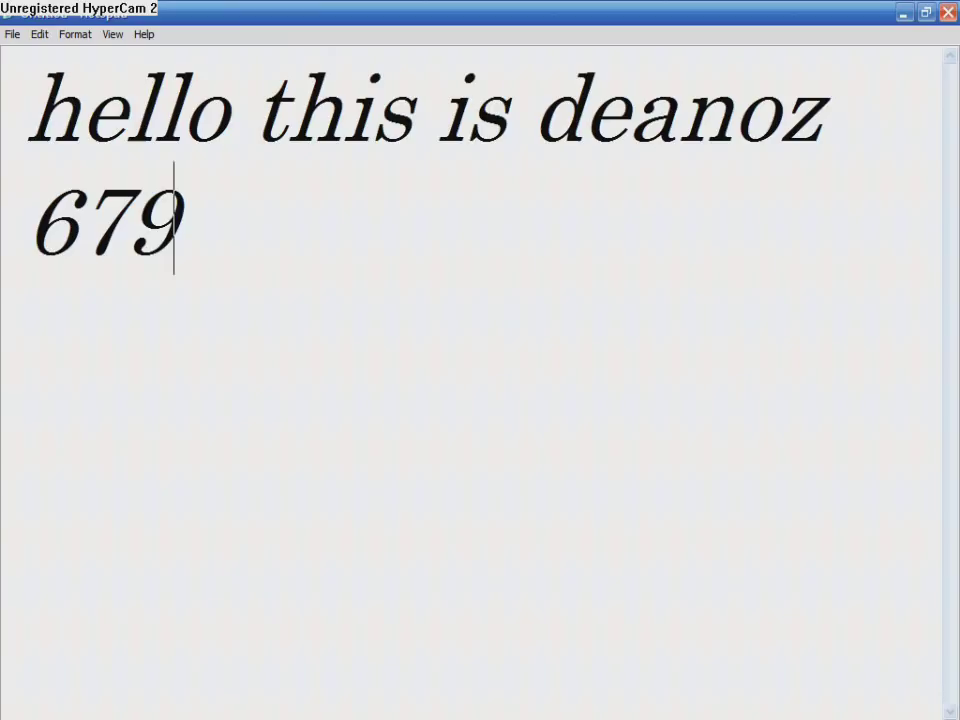
text(.. \)
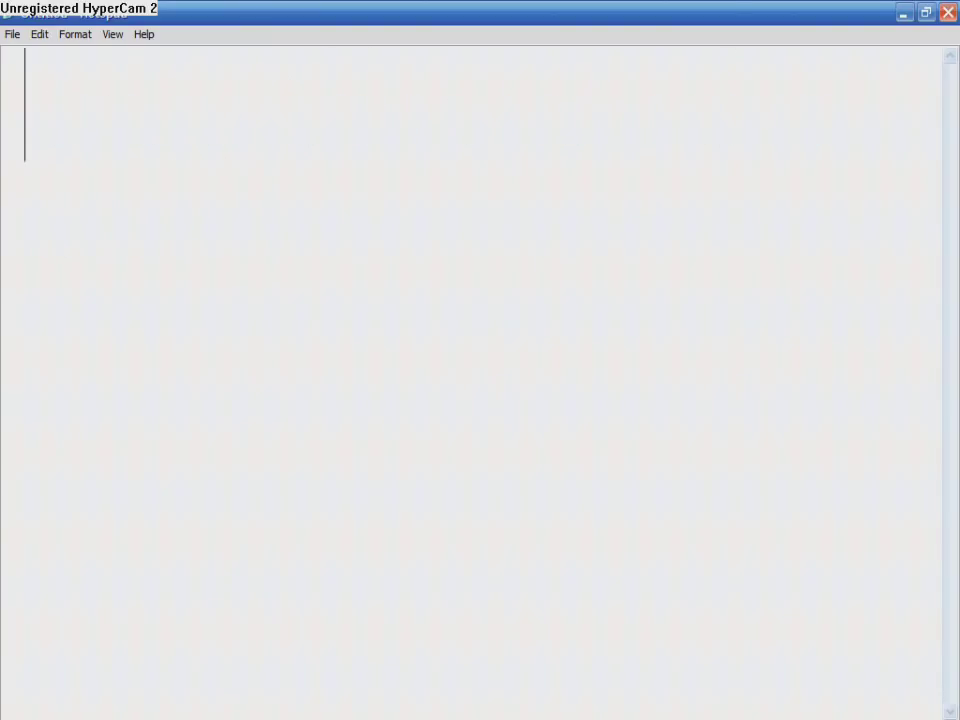
Type 'this is a how to download interne', clear it, then type 'follow me'.
text(this is a)
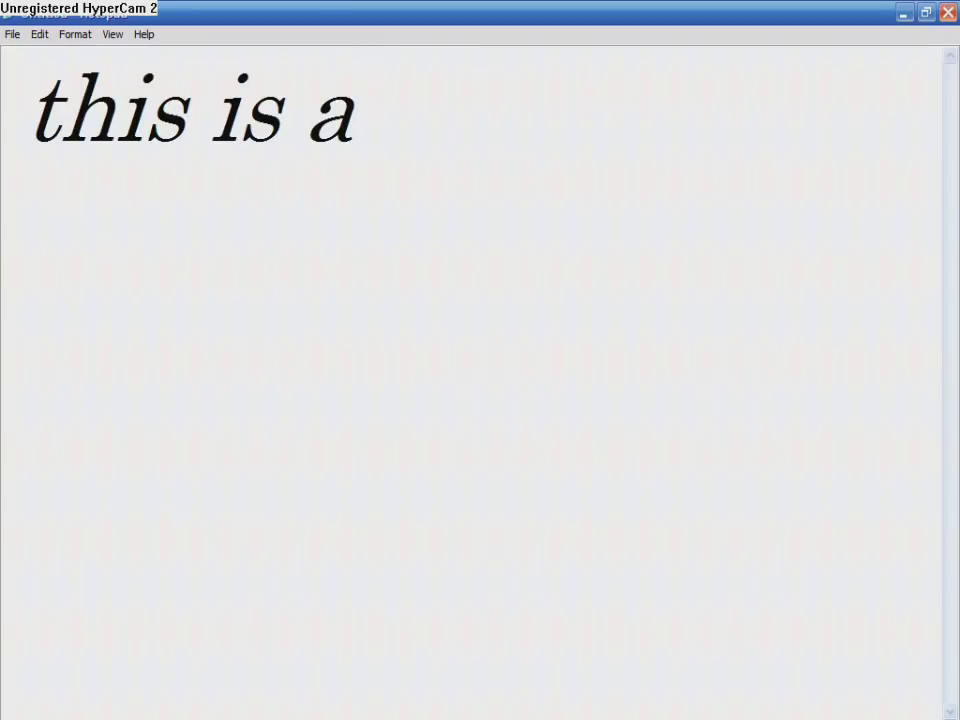
text(how to)
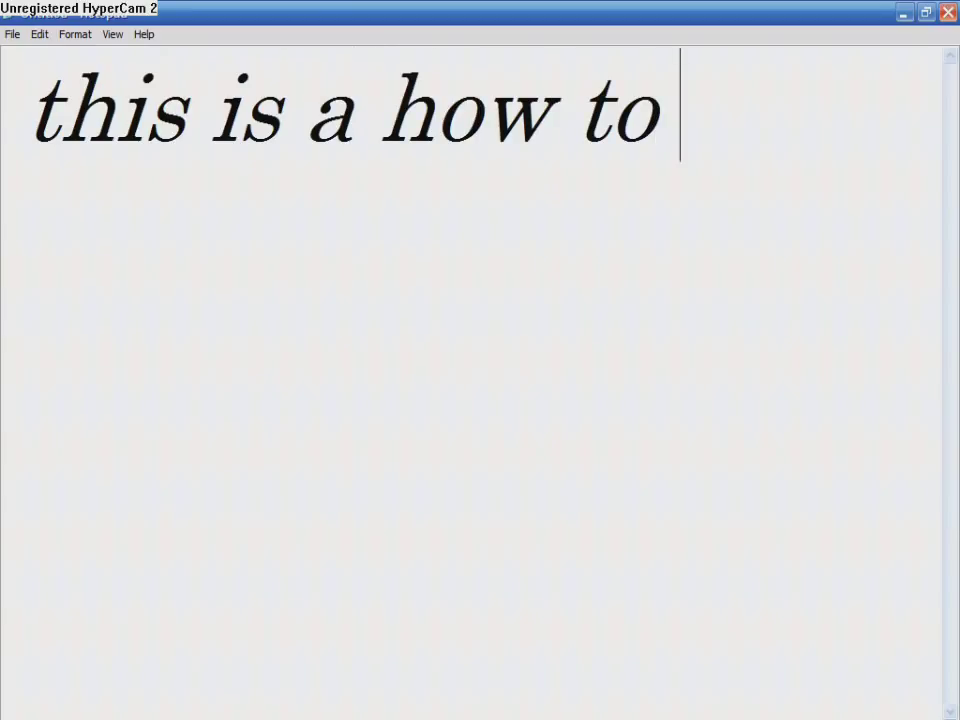
text(downl)
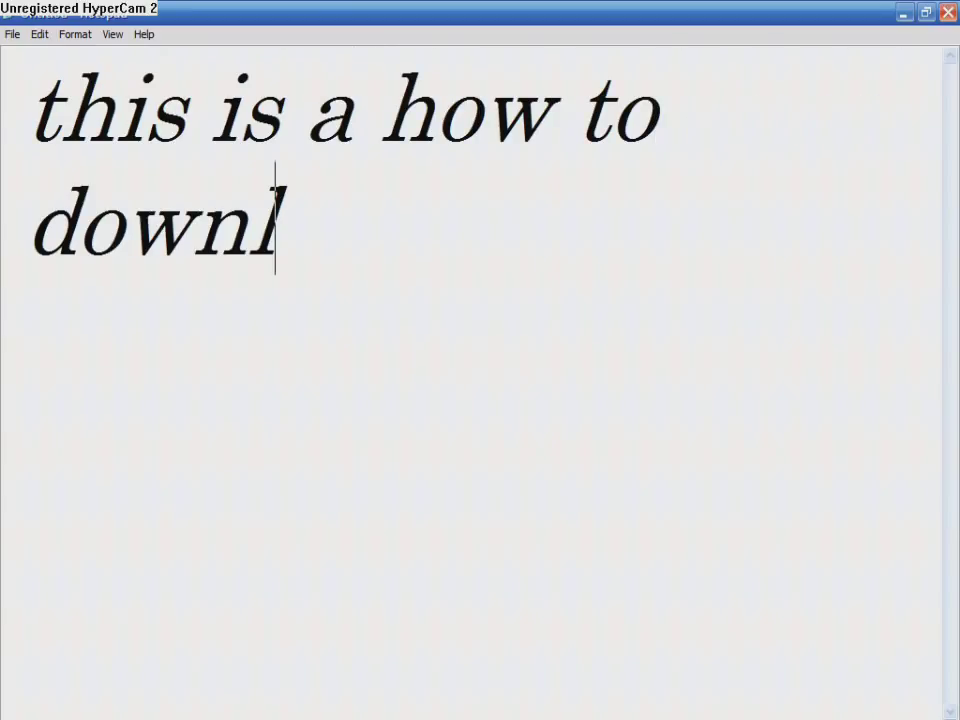
text(oad internet explorer)
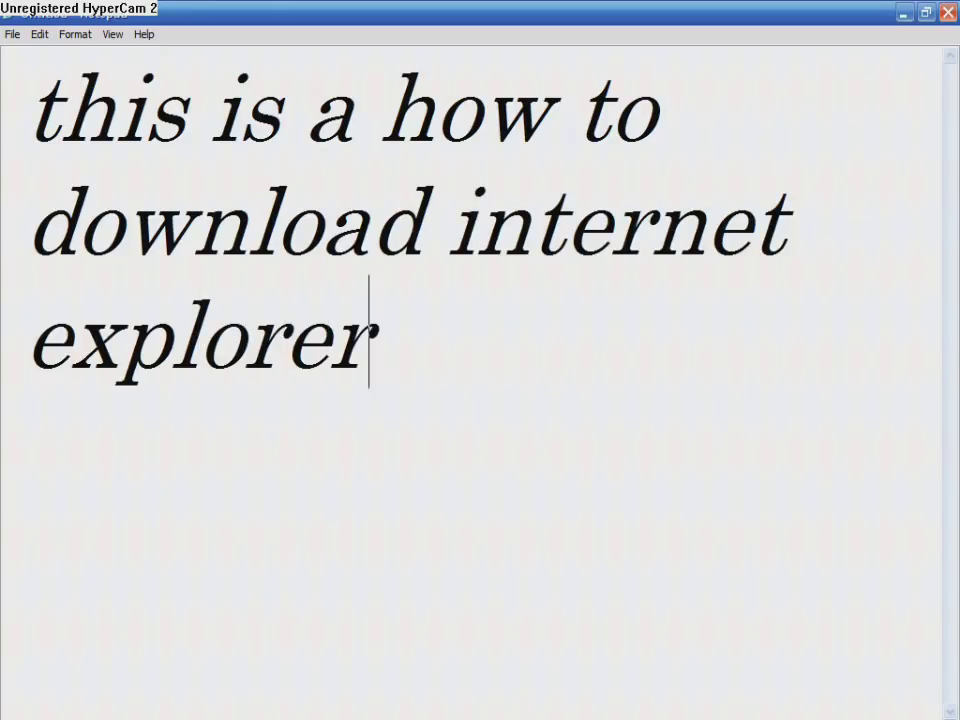
key(backspace)
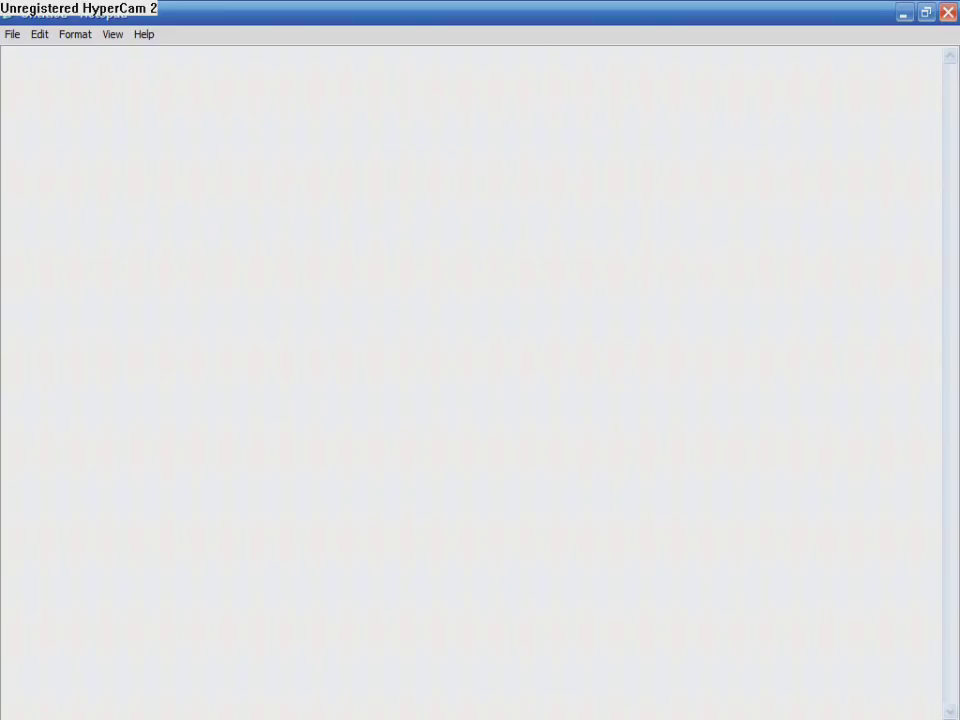
text(foo)
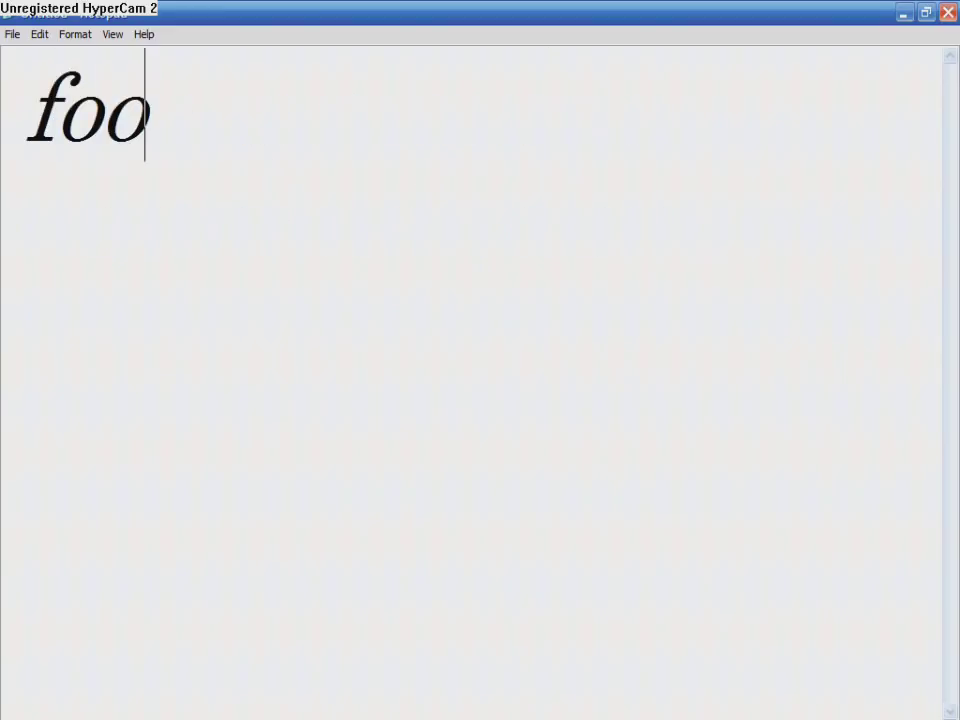
text(llow me)
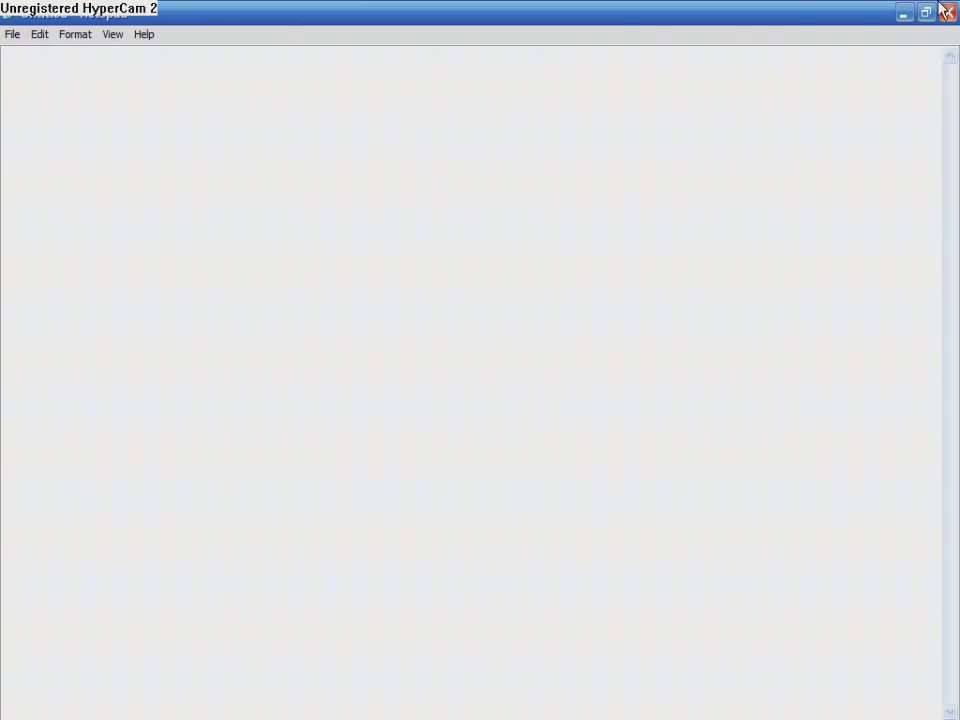
Minimize Notepad and search Google in Internet Explorer for internet explorer 8.
click(947, 12)
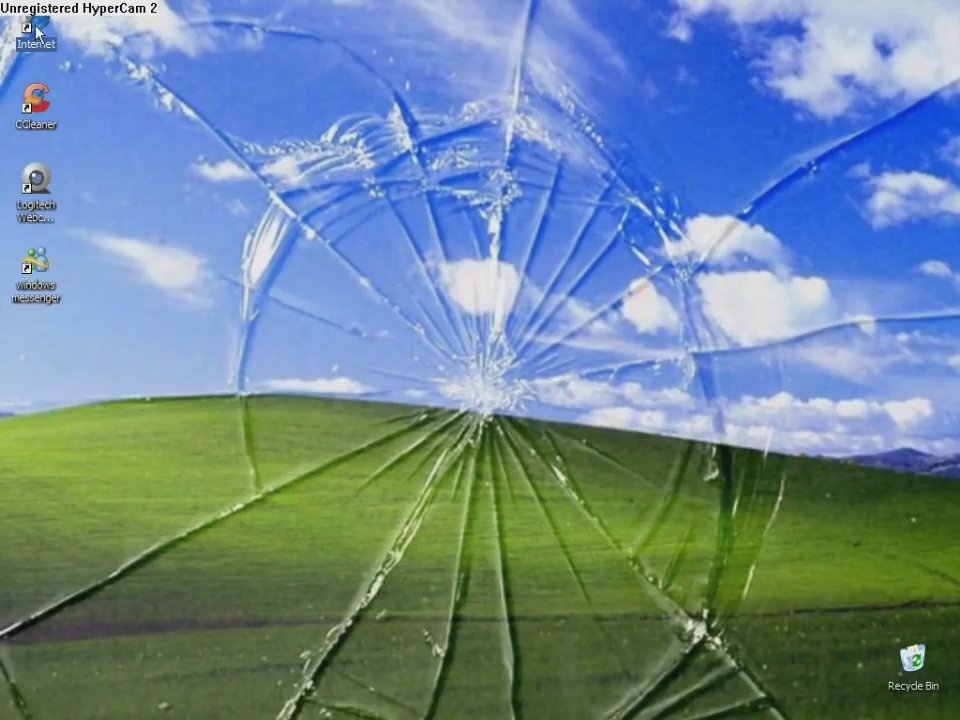
mouse_move(450, 130)
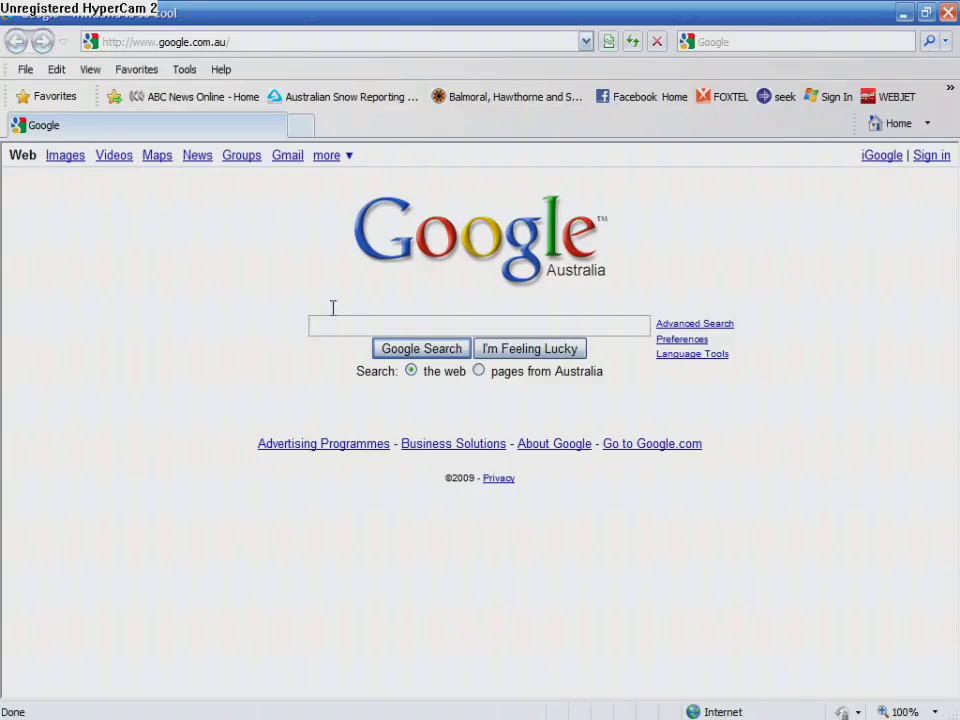
text(internet explorer 8)
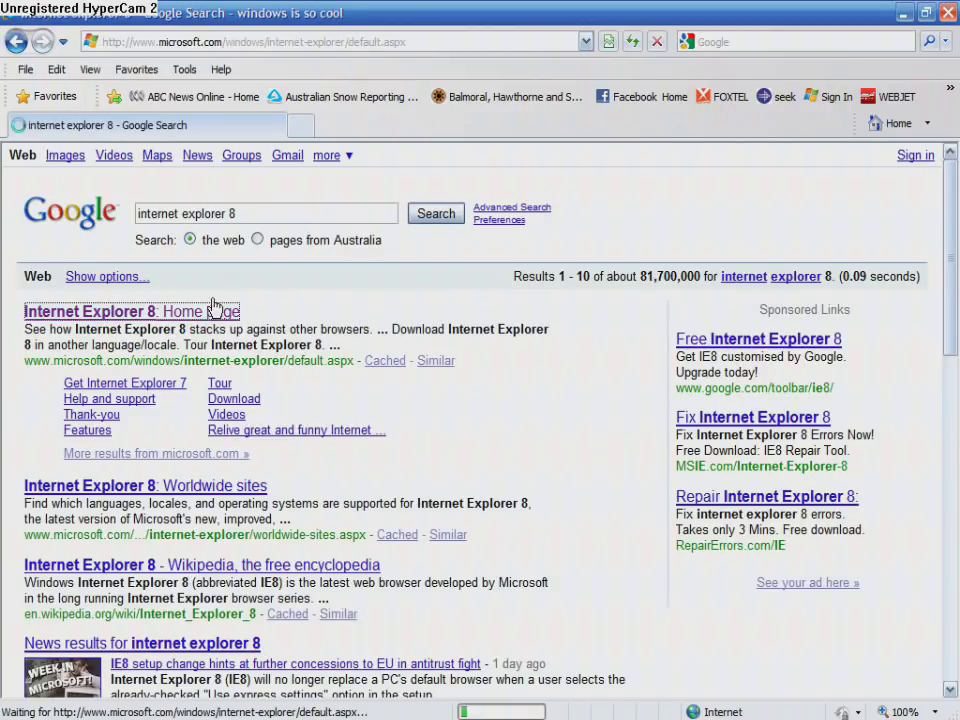
Open the 'Internet Explorer 8: Home page' search result.
click(131, 311)
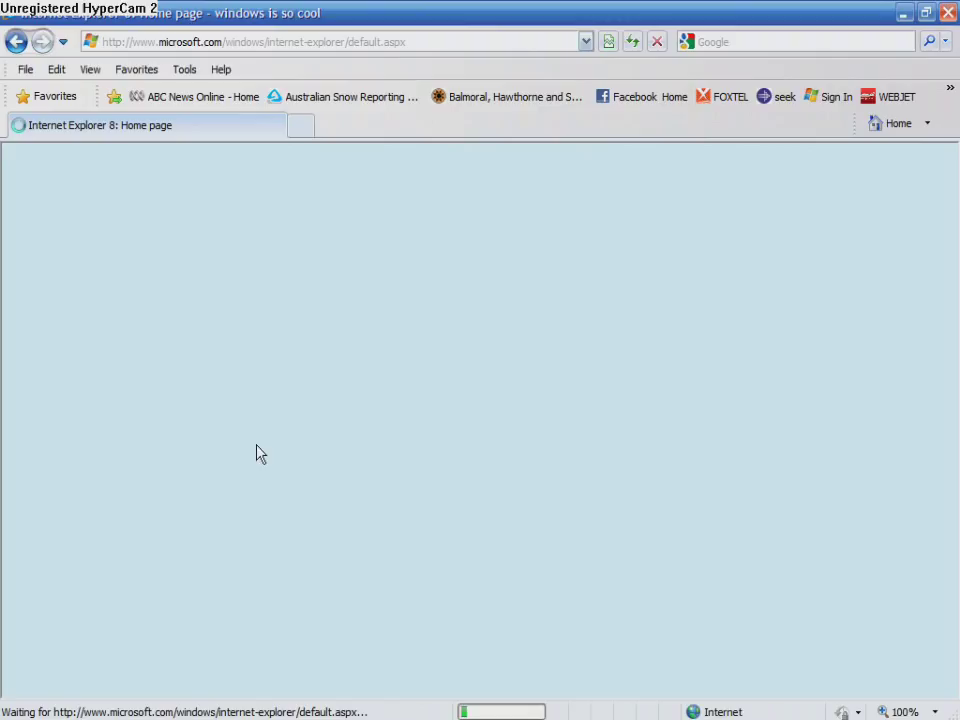
mouse_move(243, 420)
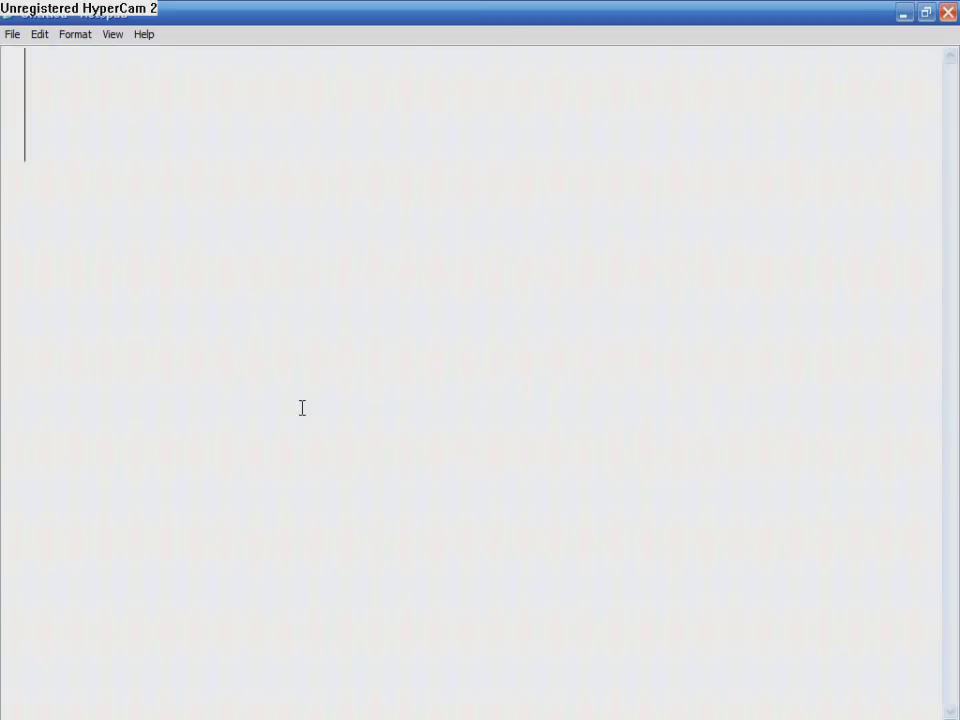
Type captions 'i prefer to go without msn', 'your choice run or save', '.. i prefer run'.
text(i prefer to)
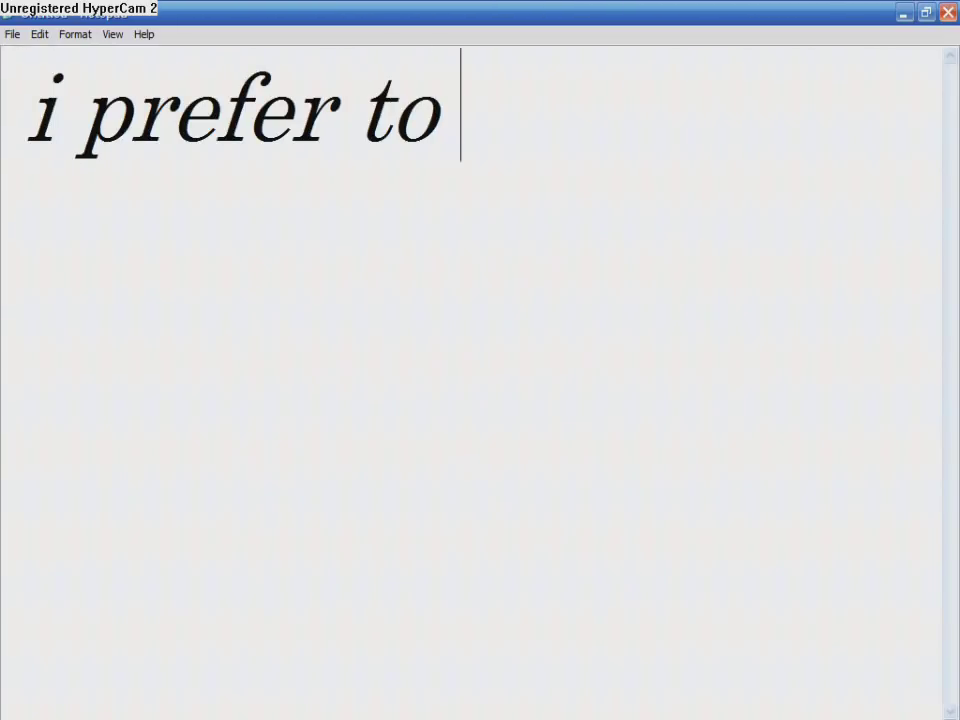
text(go without msn)
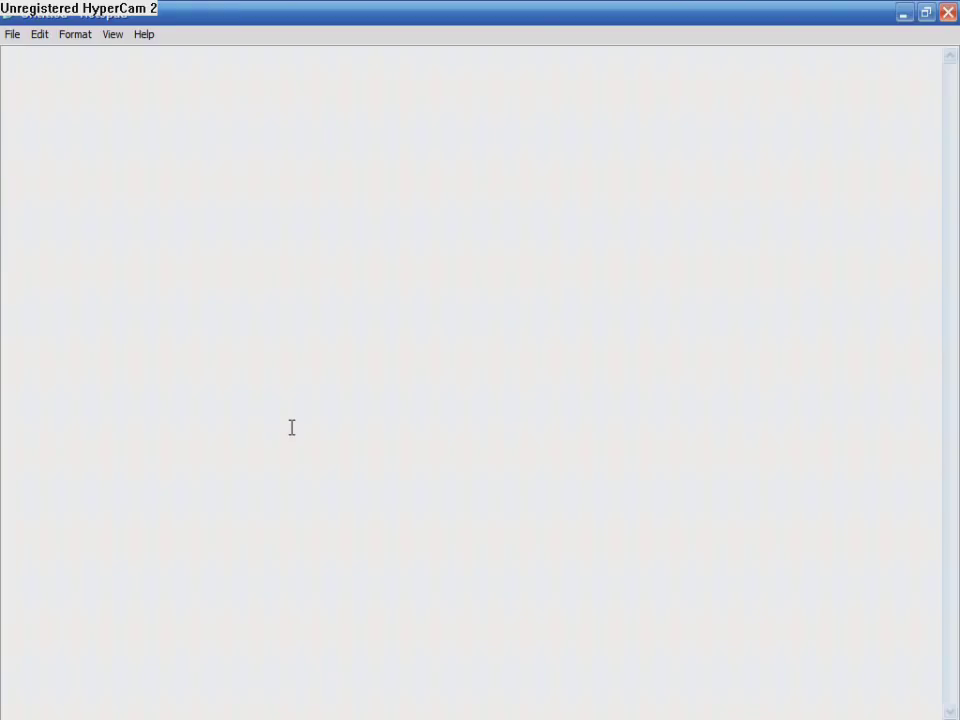
text(your choice)
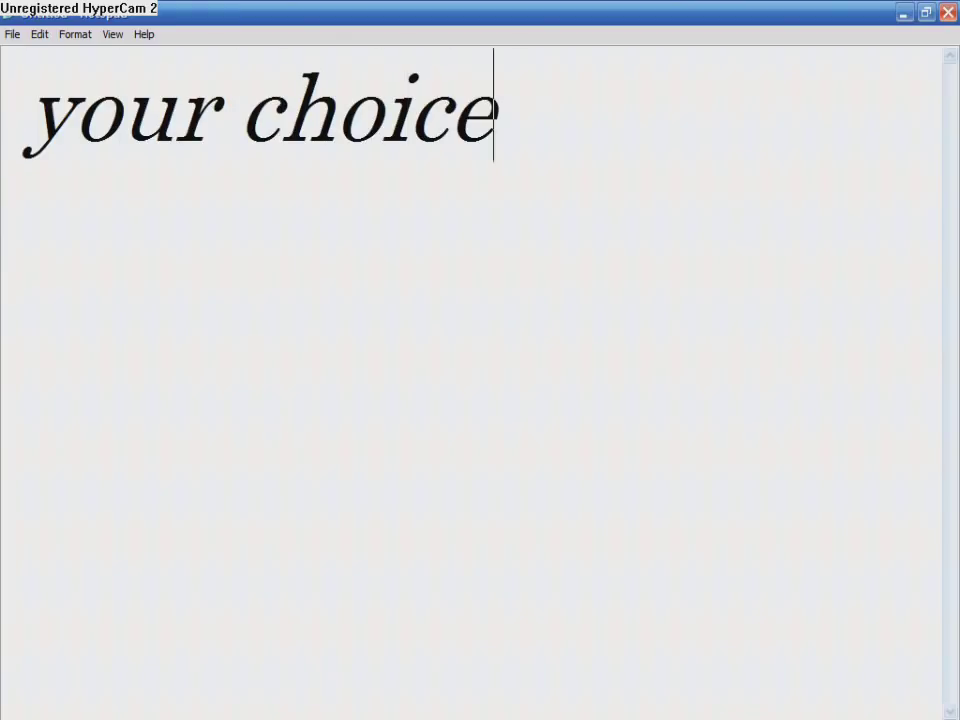
text(run or save)
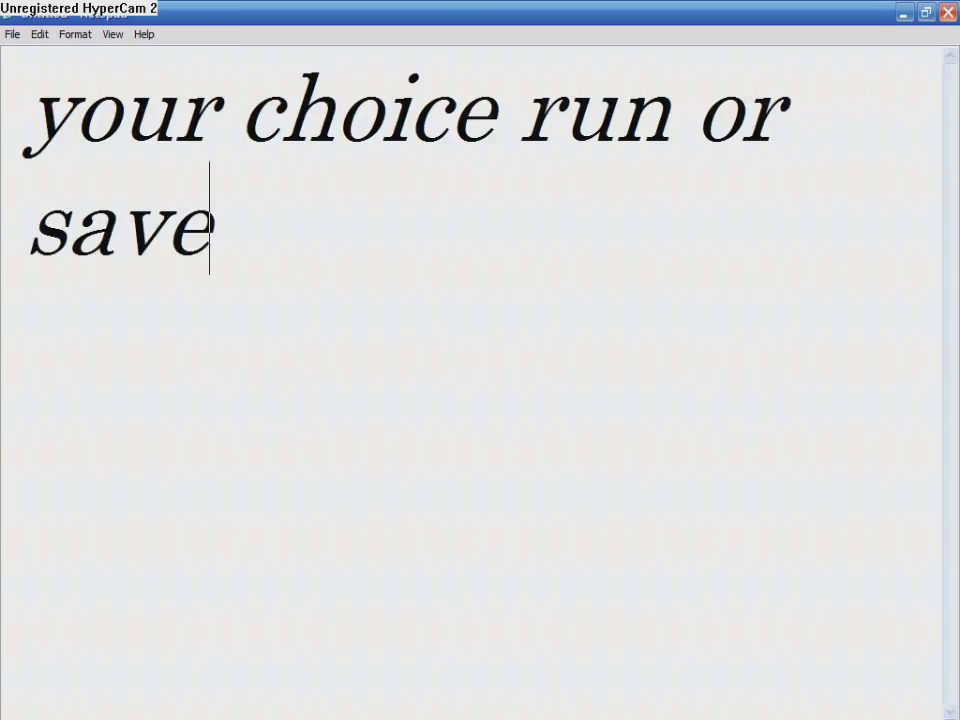
text(.. i prefer run)
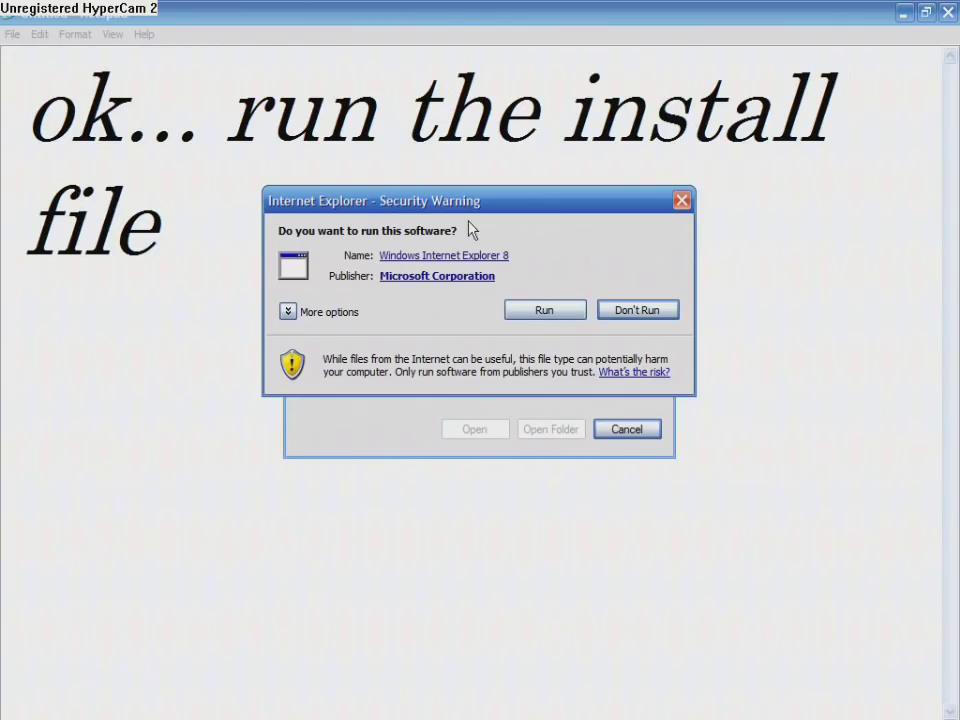
Run the IE8-WindowsXP-x86-ENU.exe download, then run the verified installer.
click(544, 309)
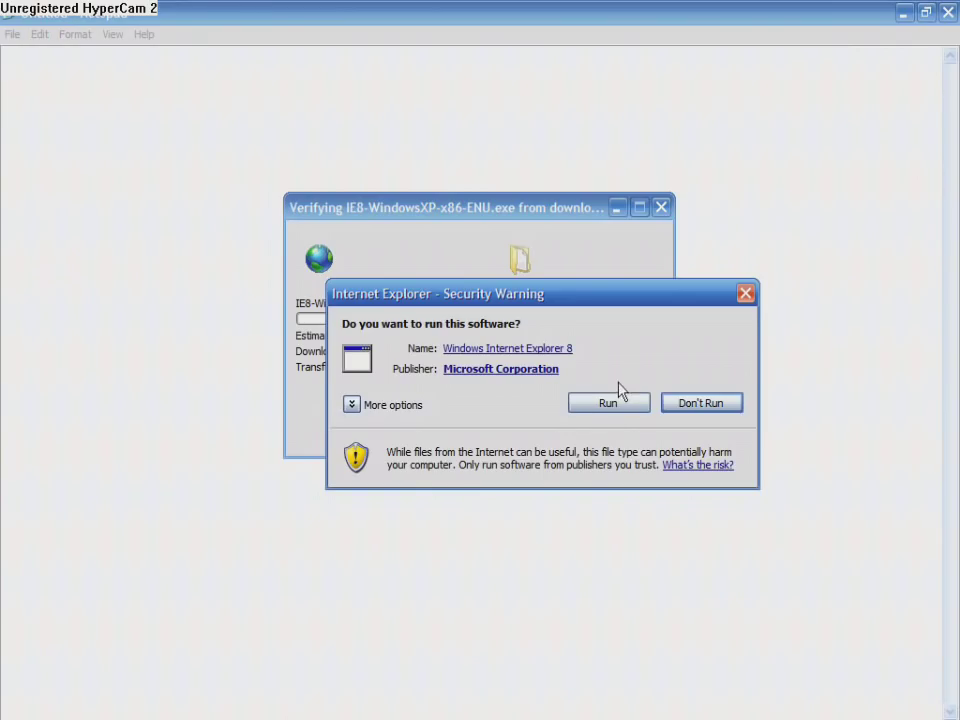
click(608, 402)
text(i c)
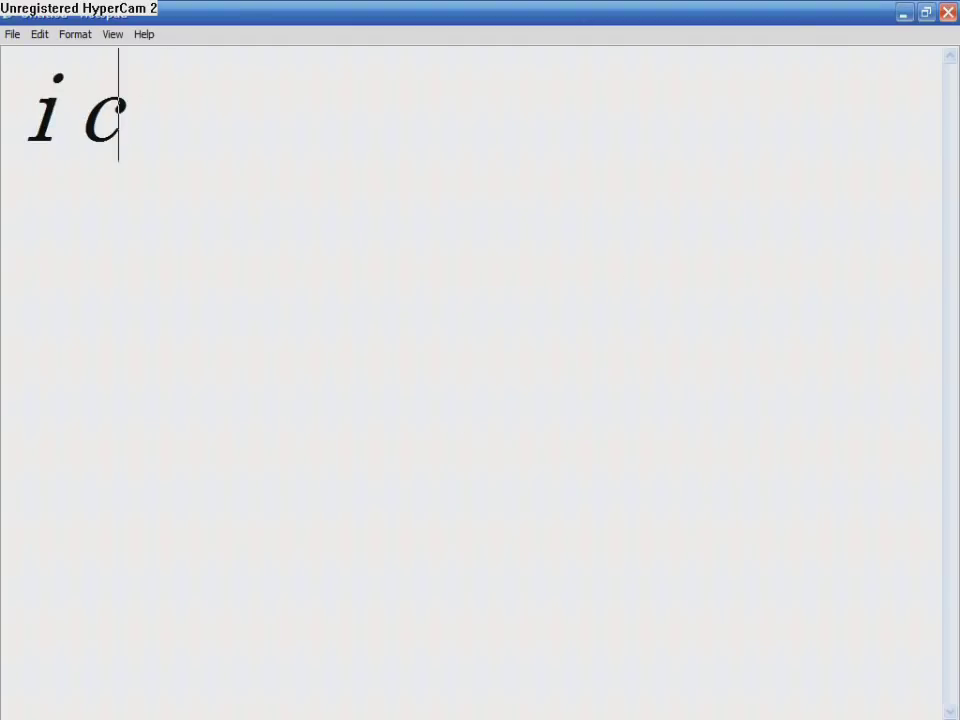
Type the caption 'i cancelled it because i already have it..... just go thro'.
text(ancelled it)
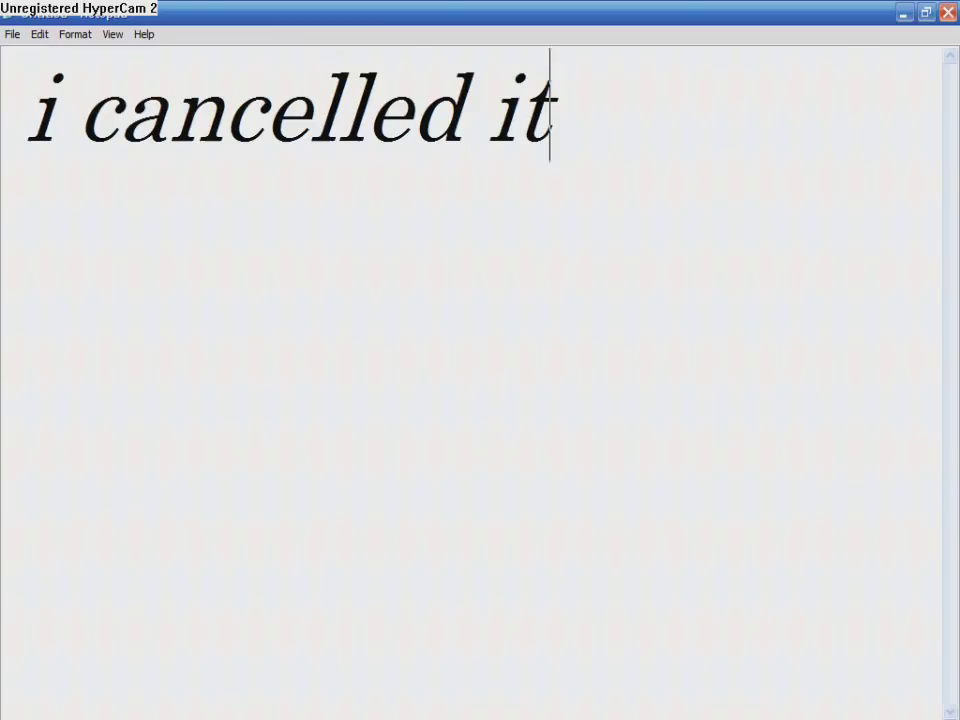
text(because)
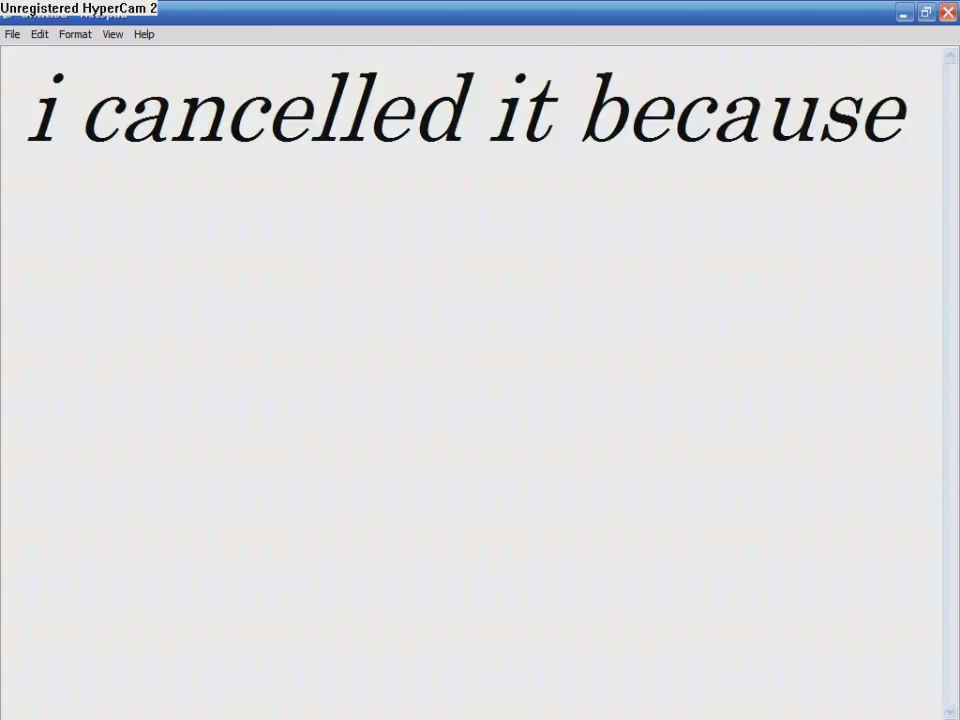
text(th)
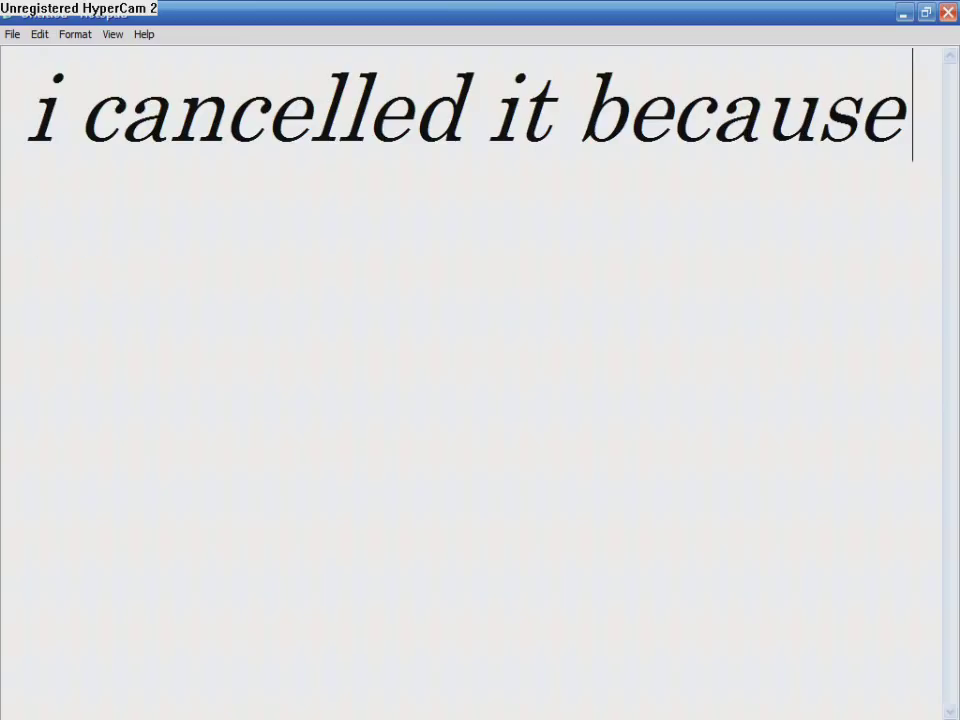
text(i already)
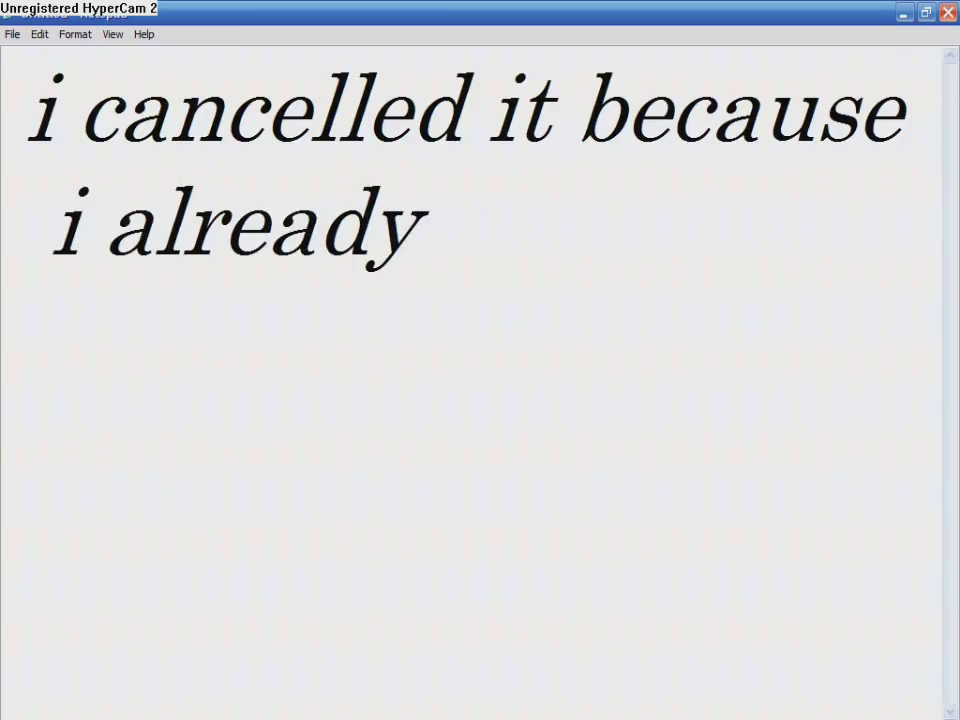
text(have it.....)
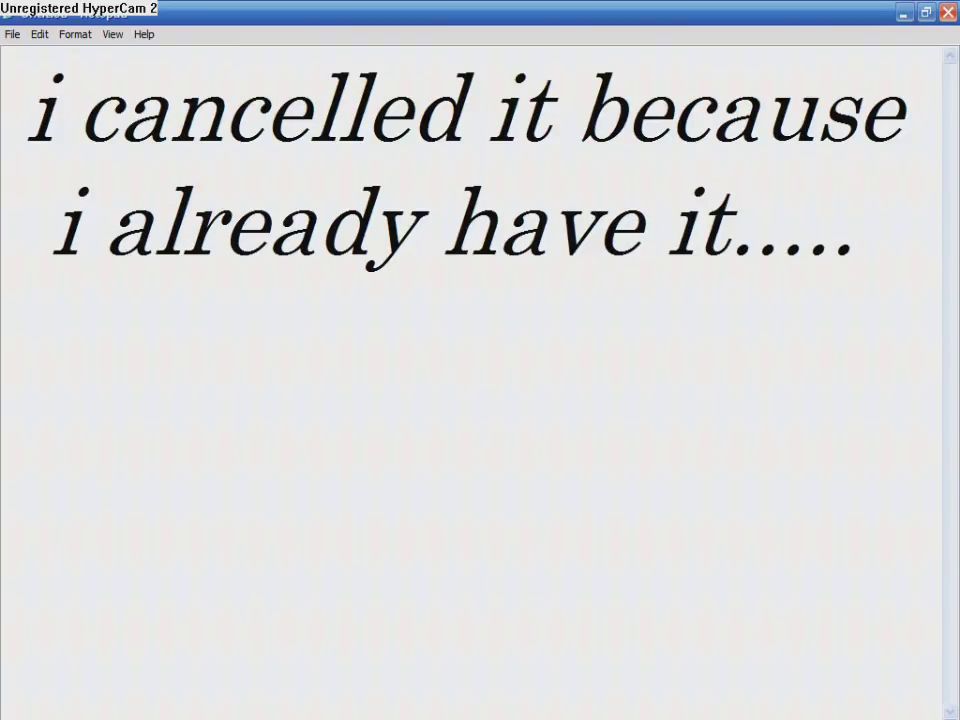
text(just go through the install.)
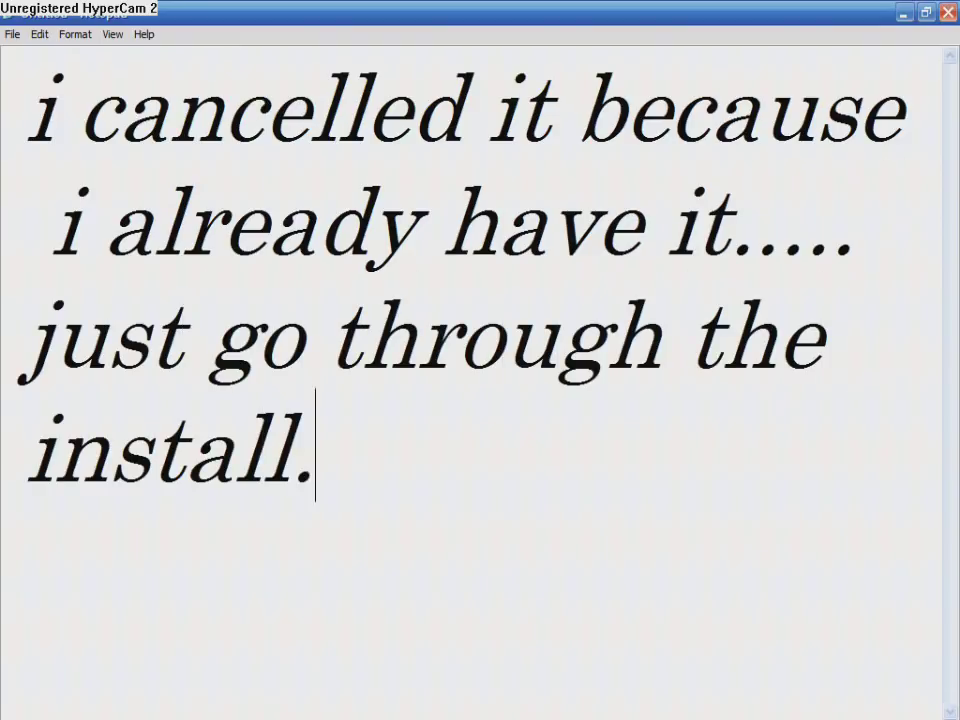
Continue the caption with 'disable (install updates'.
text(disa)
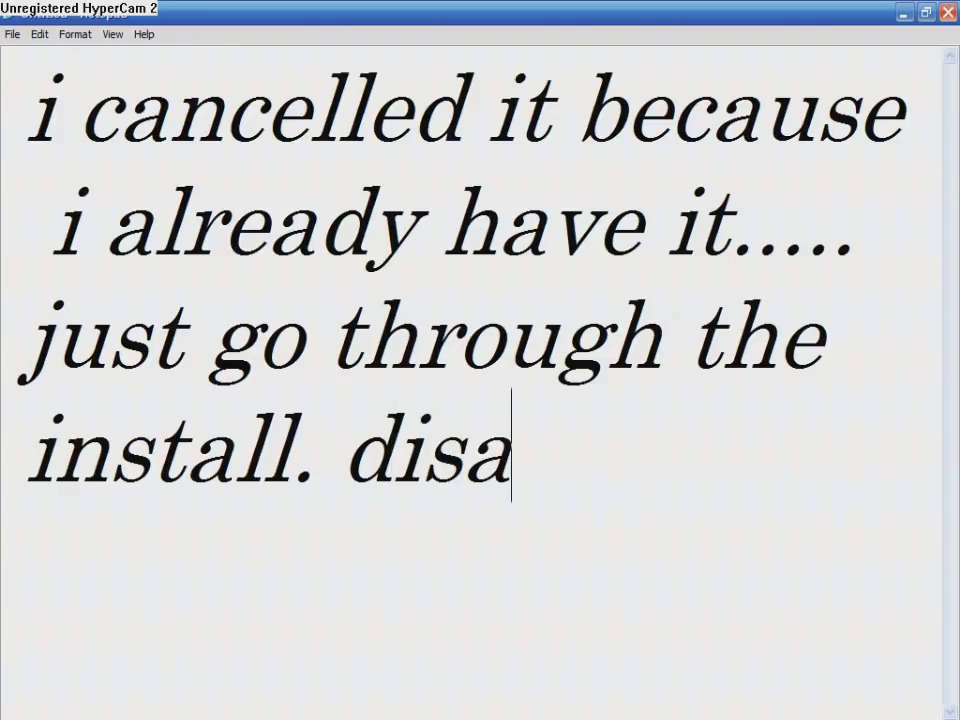
text(ble)
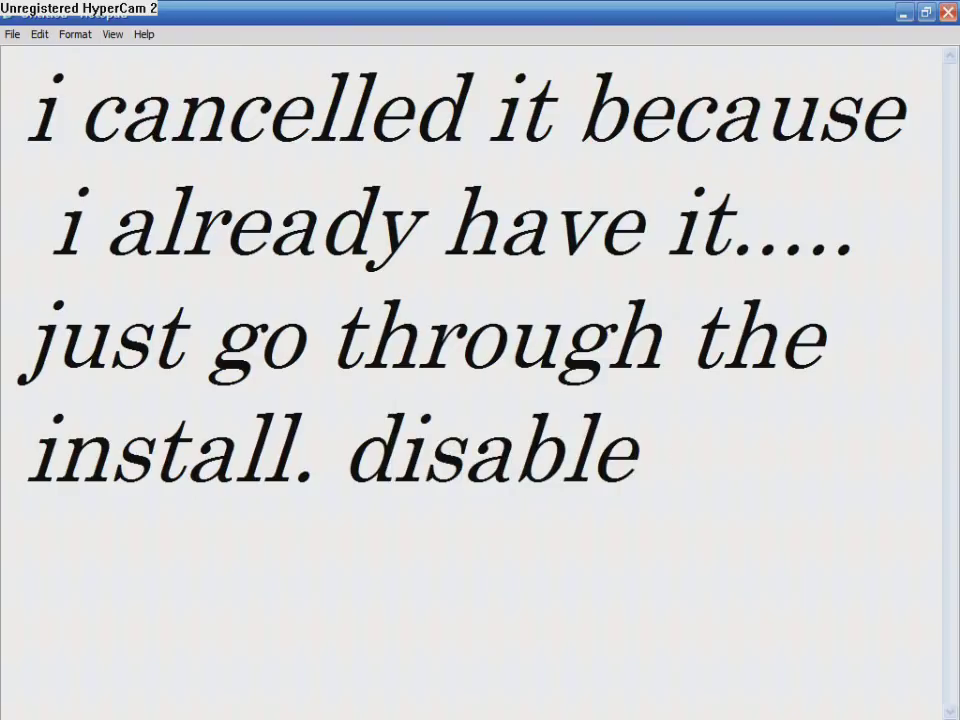
text((install)
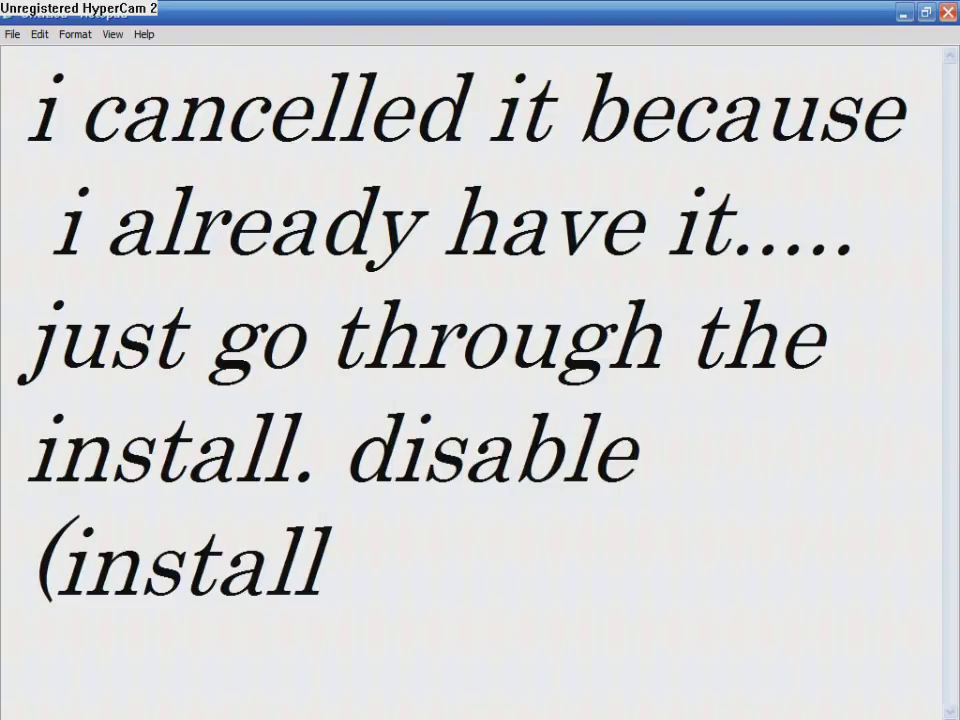
text(updates)
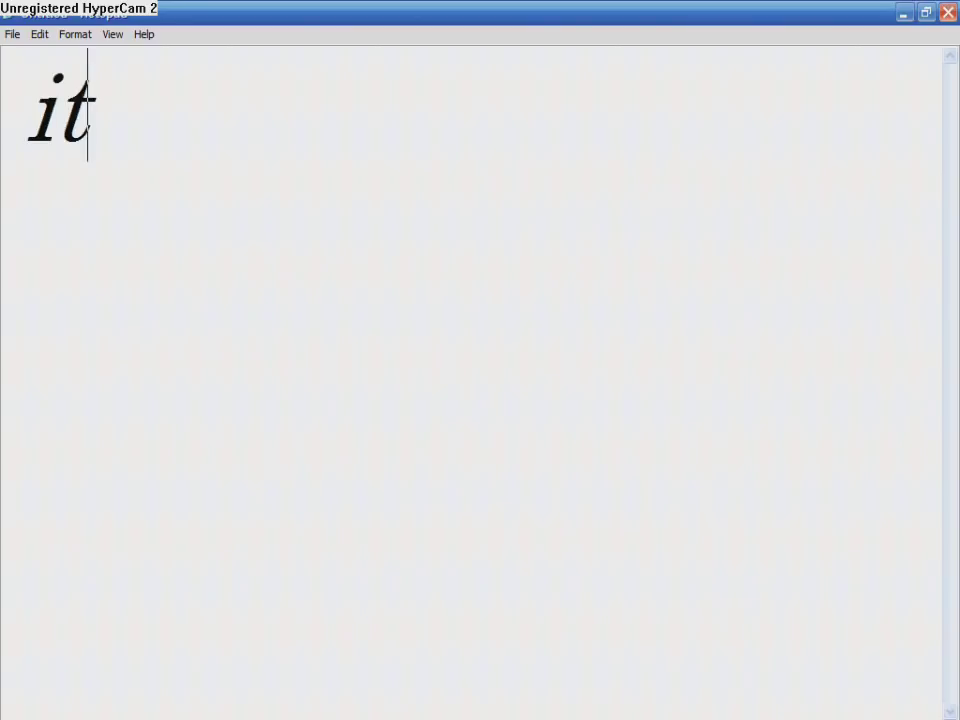
Type the captions 'it will take quicker.' and 'now restart your com'.
text(will take)
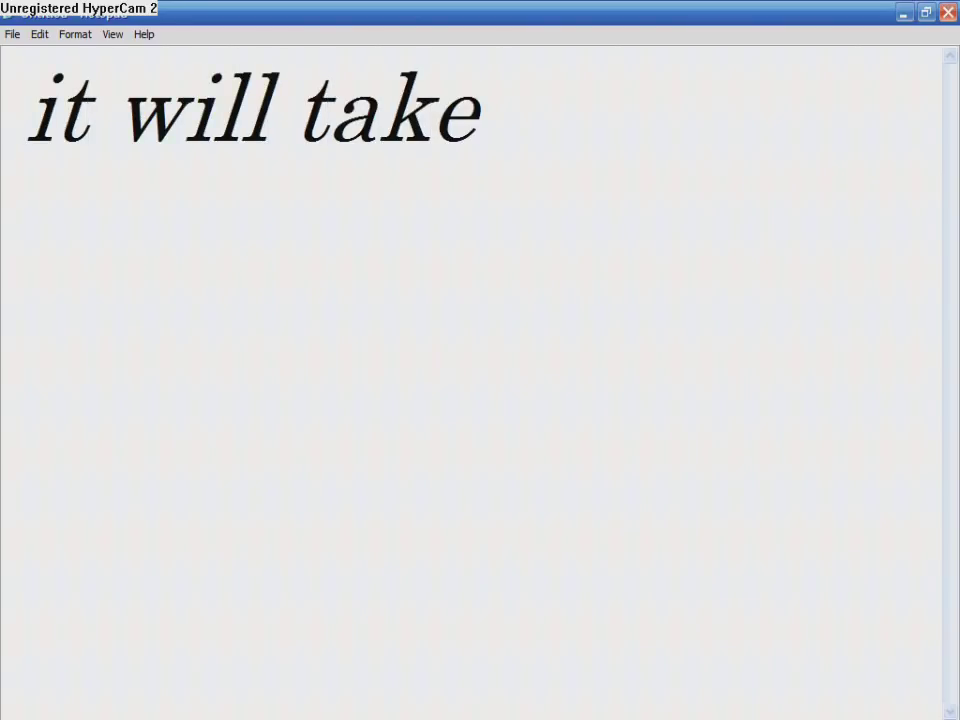
text(qu)
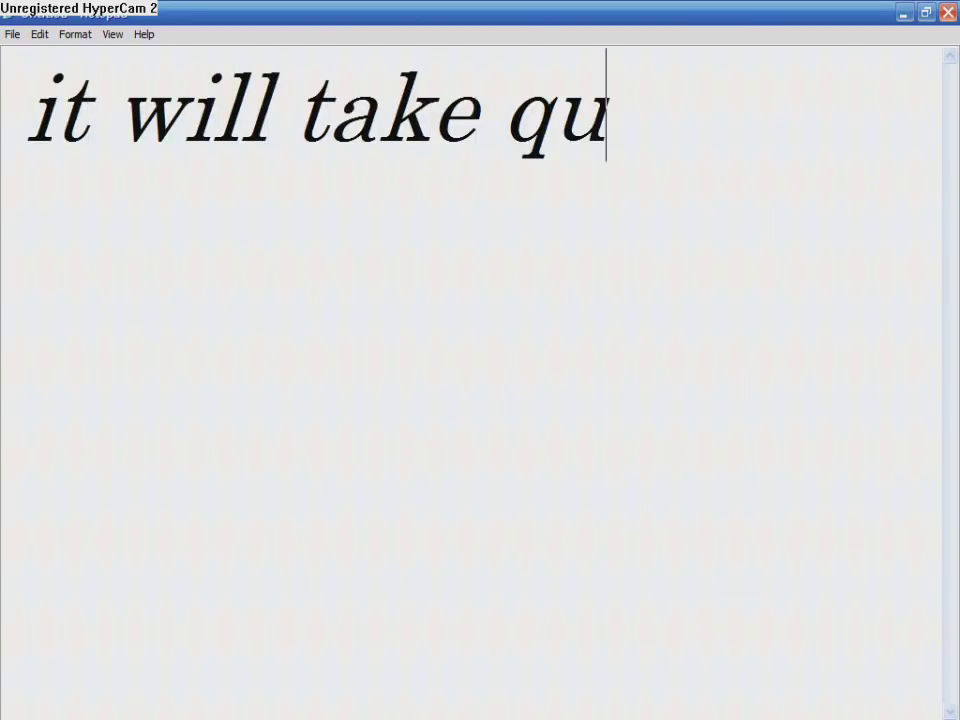
text(icker.)
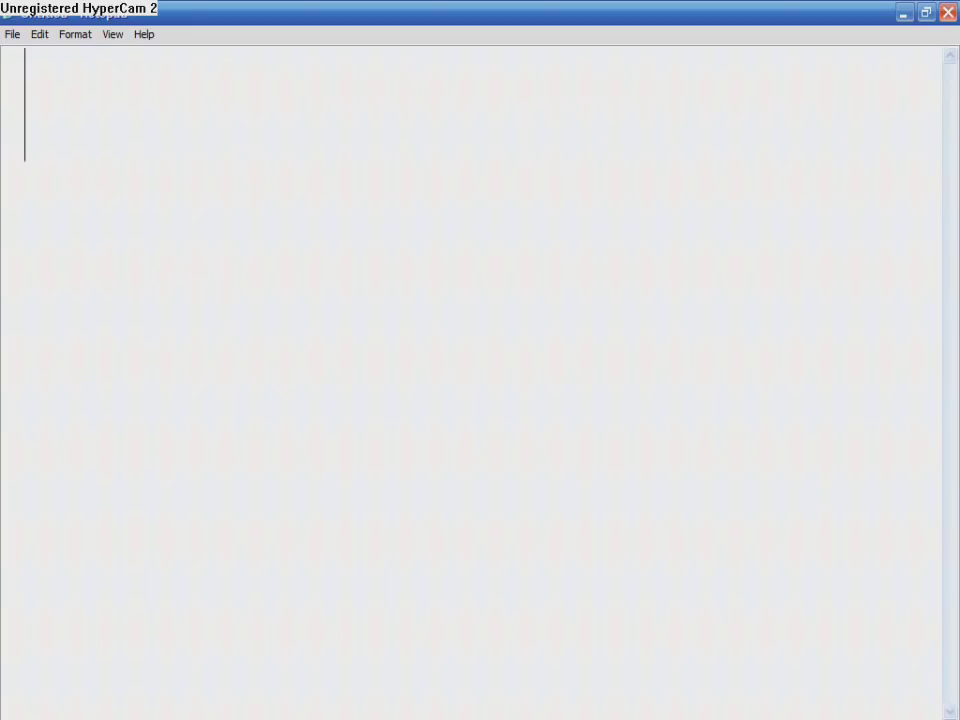
text(now res)
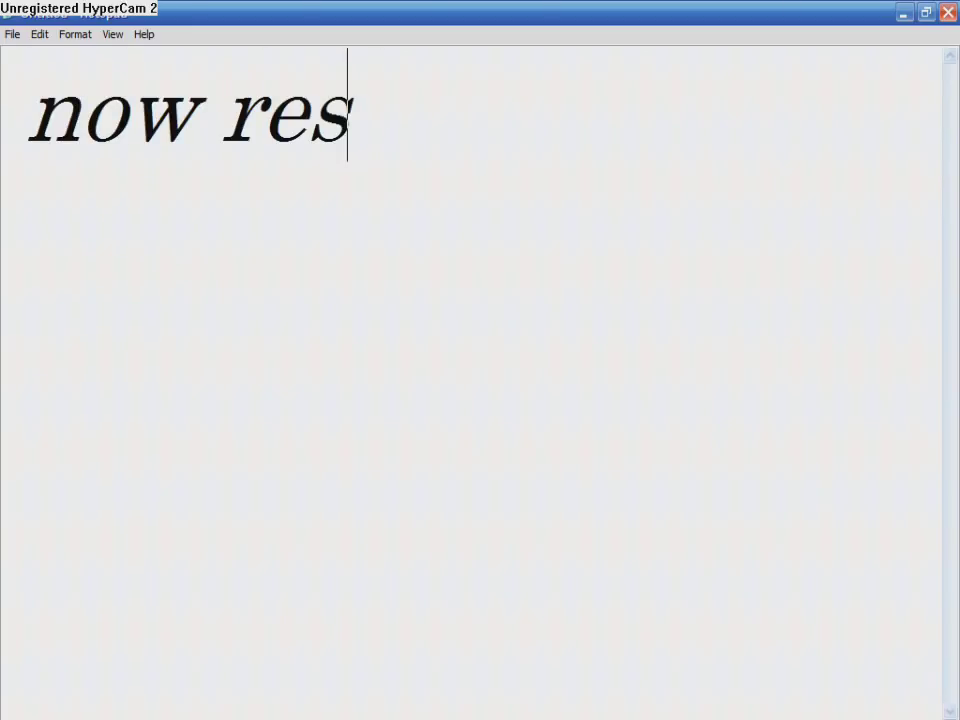
text(tart your com)
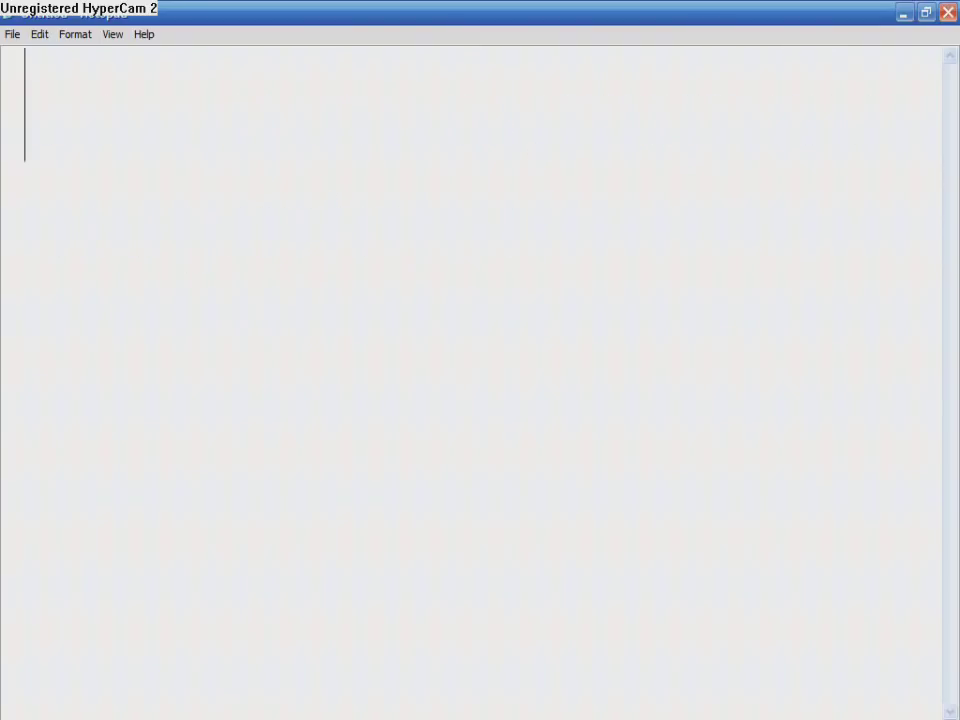
Type the caption 'when you do open up explorer and run thorugh the insta'.
text(when you do)
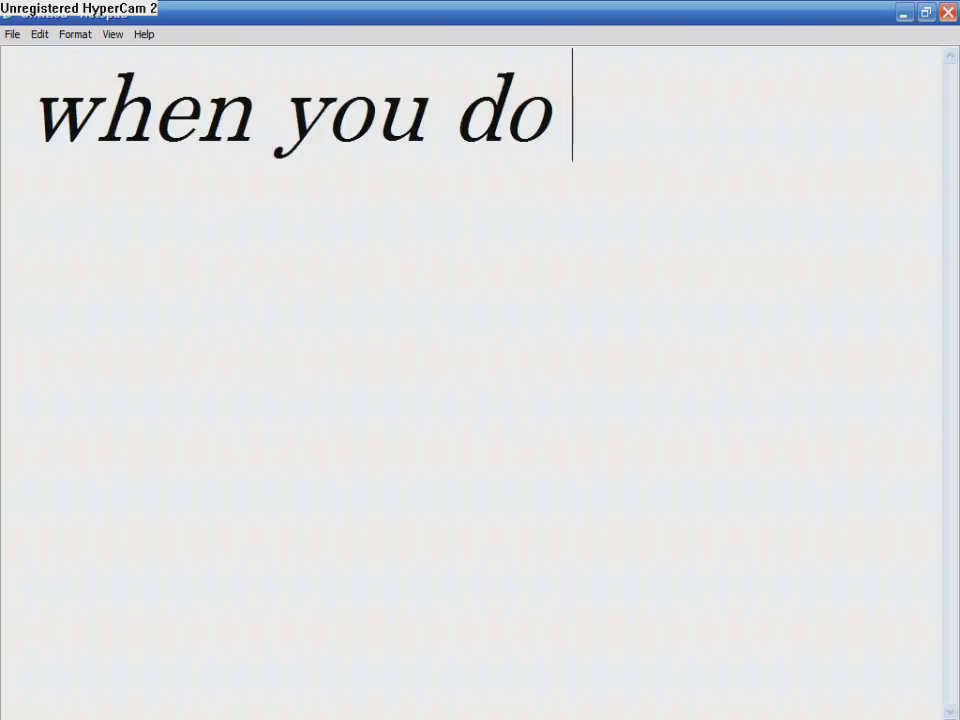
text(ope)
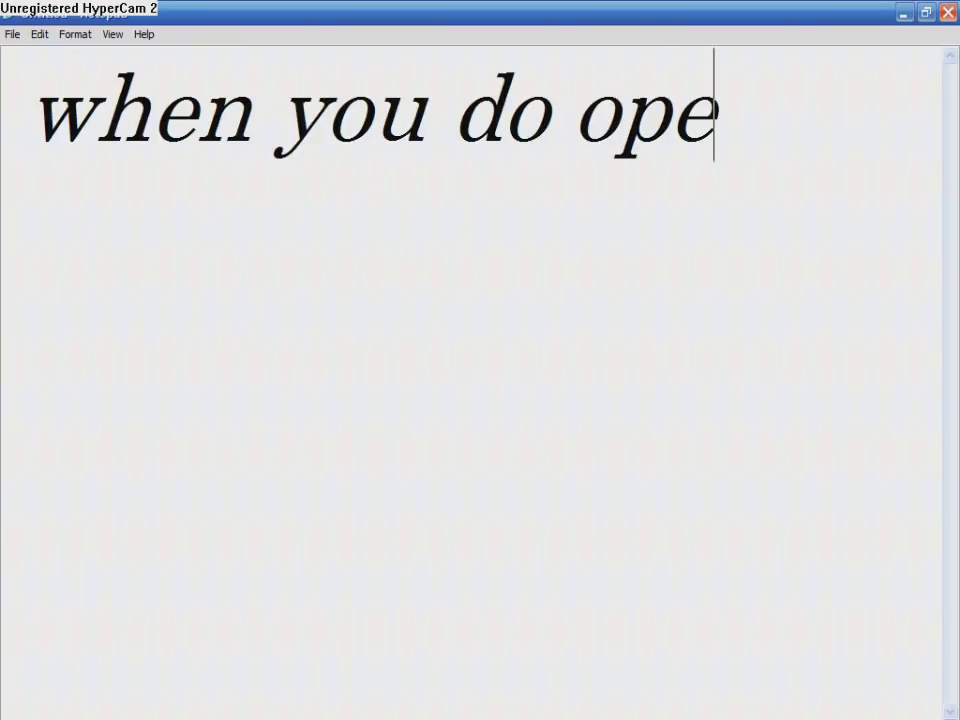
text(n up)
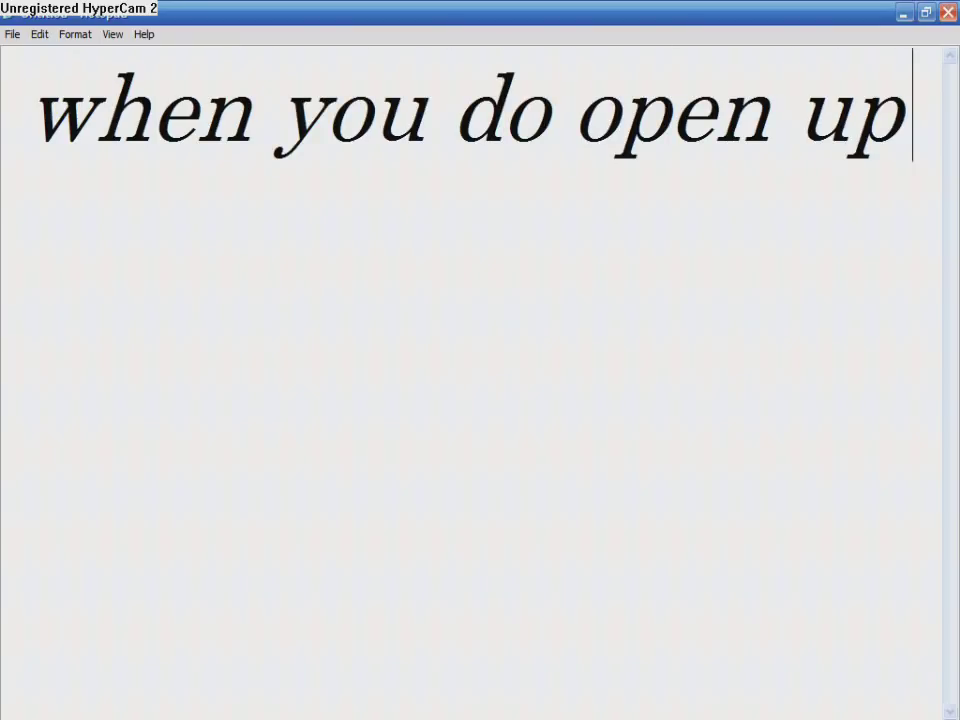
text(explorer)
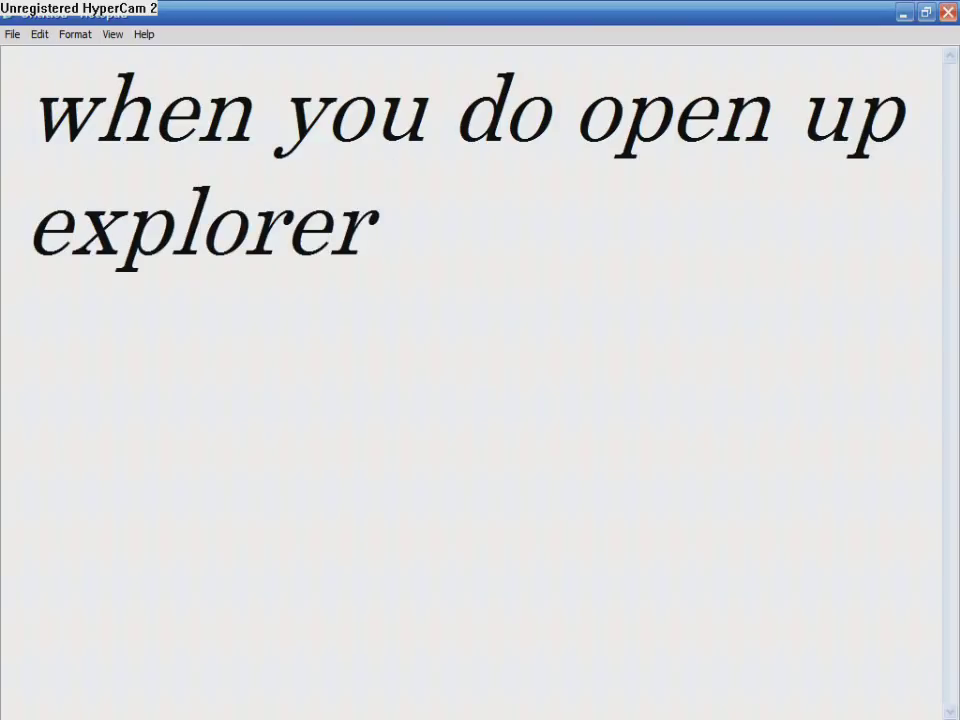
text(and)
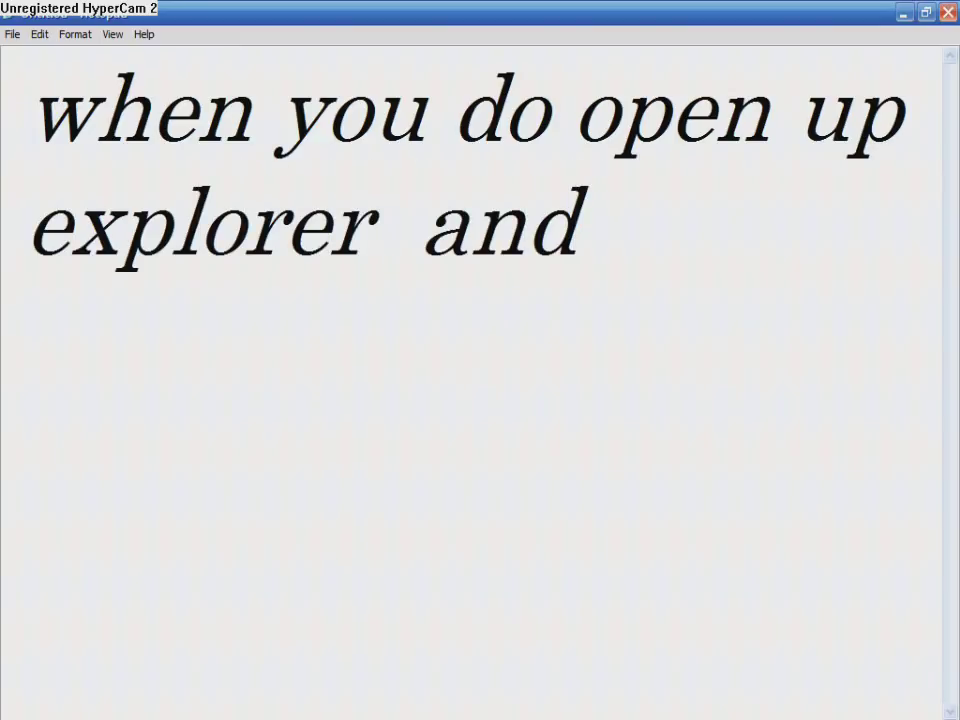
text(run thorugh the)
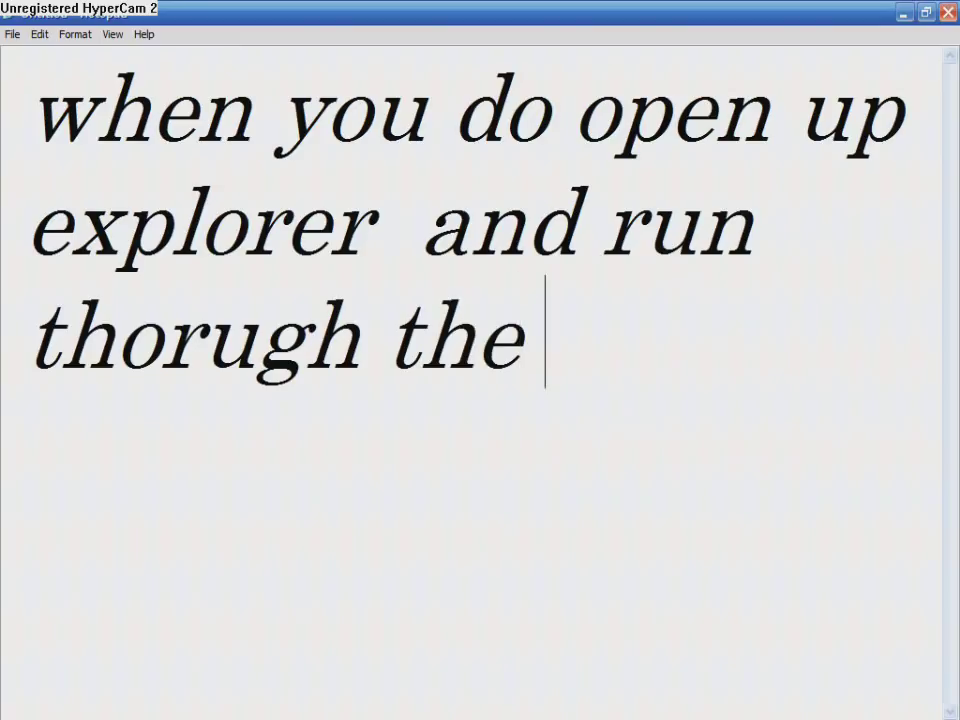
text(insta)
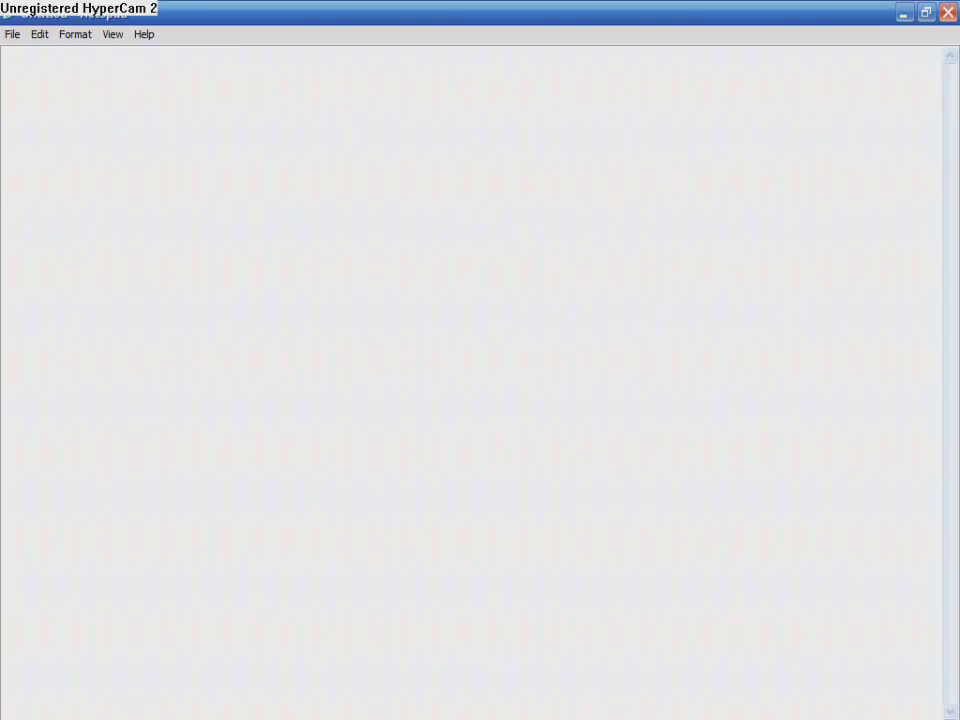
Type the correcting caption 'i mean configurations'.
text(i mean conf)
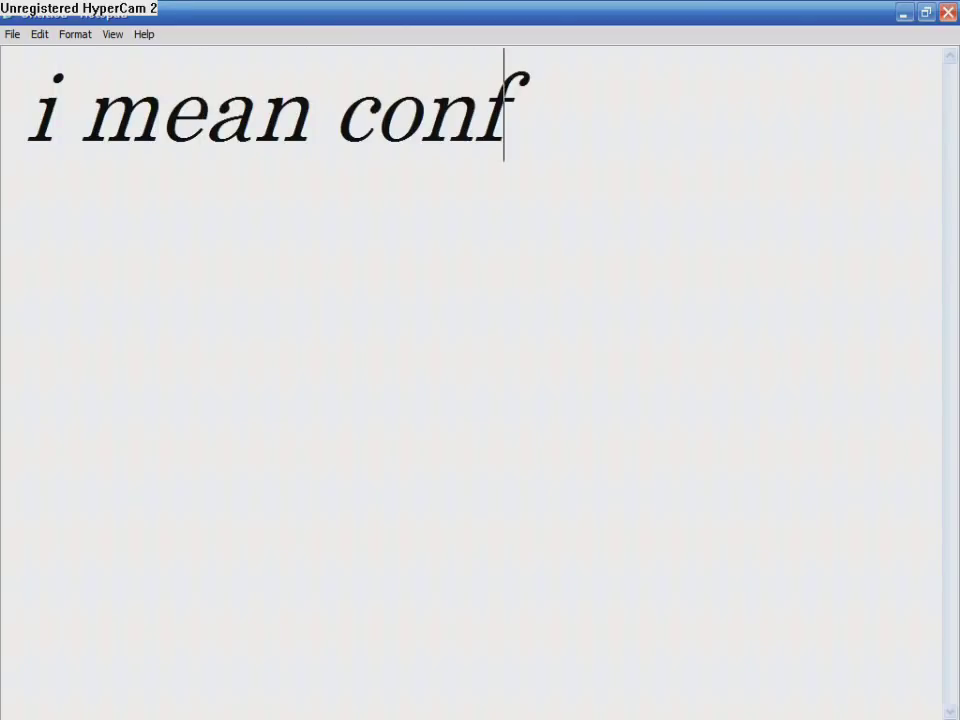
text(igurations)
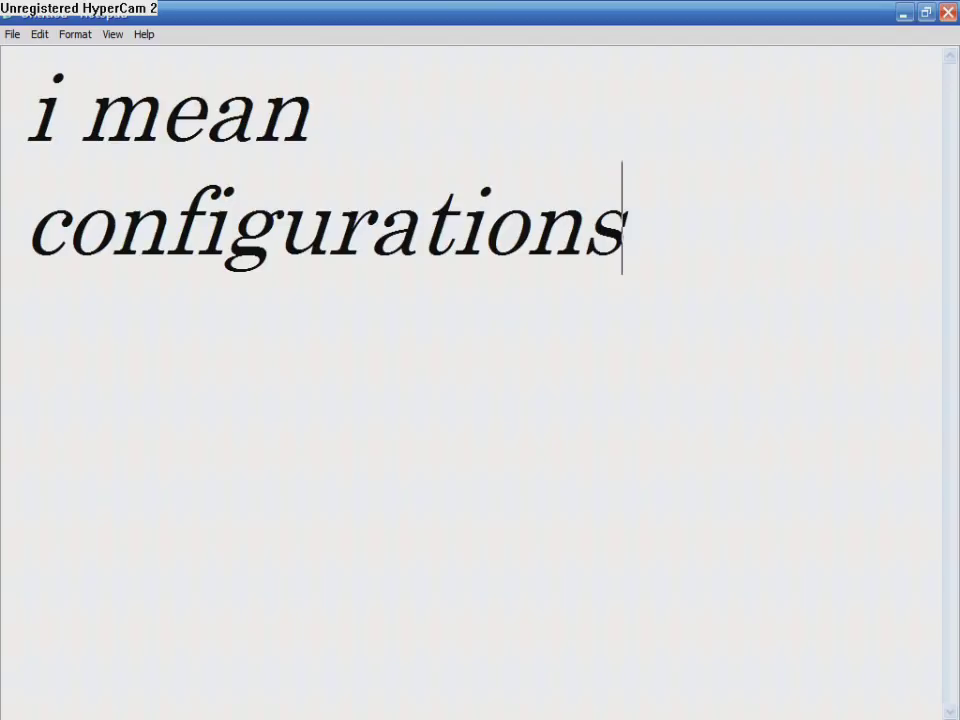